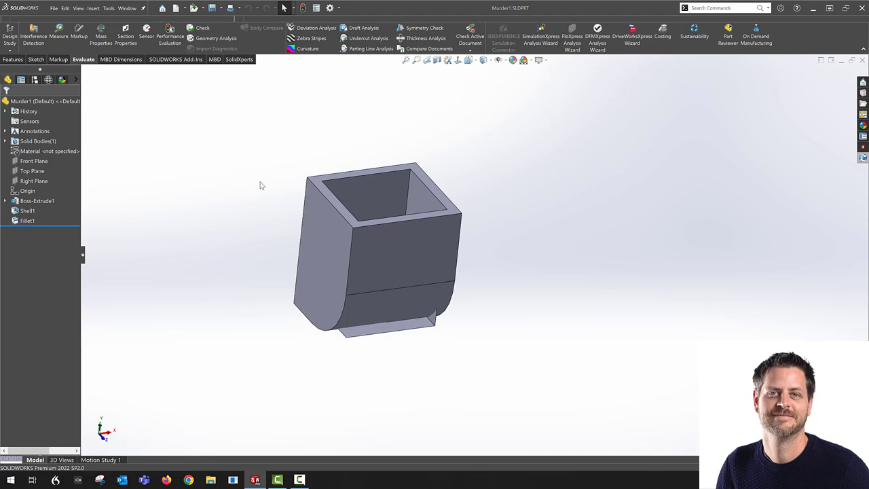
- Inspect the bottom fillet, then enable 'Verification on rebuild' in System Options > Performance
drag(377, 245, 572, 279)
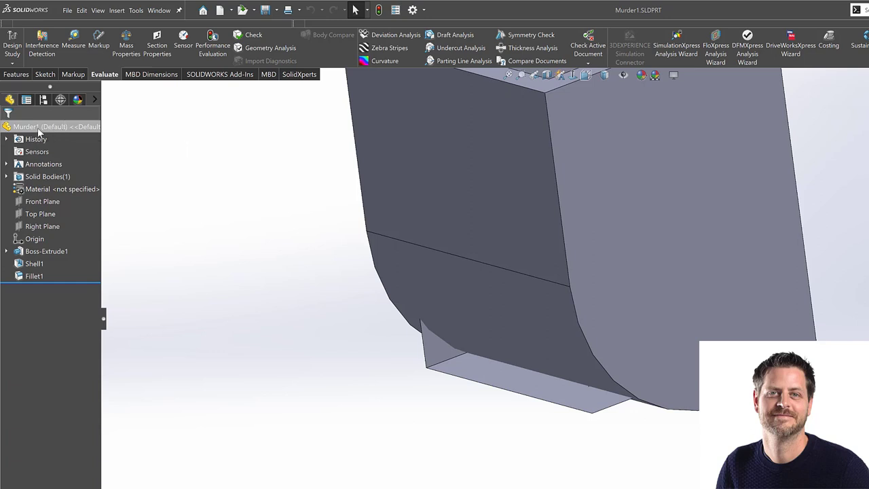
click(46, 250)
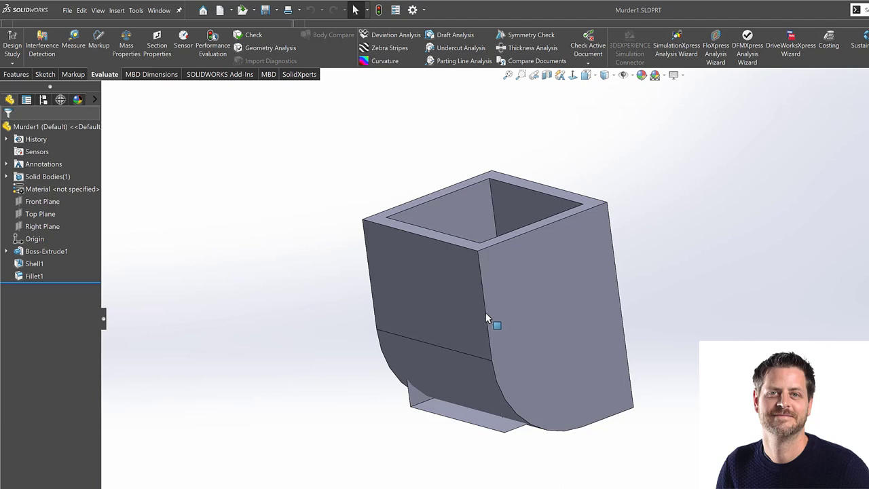
mouse_move(722, 236)
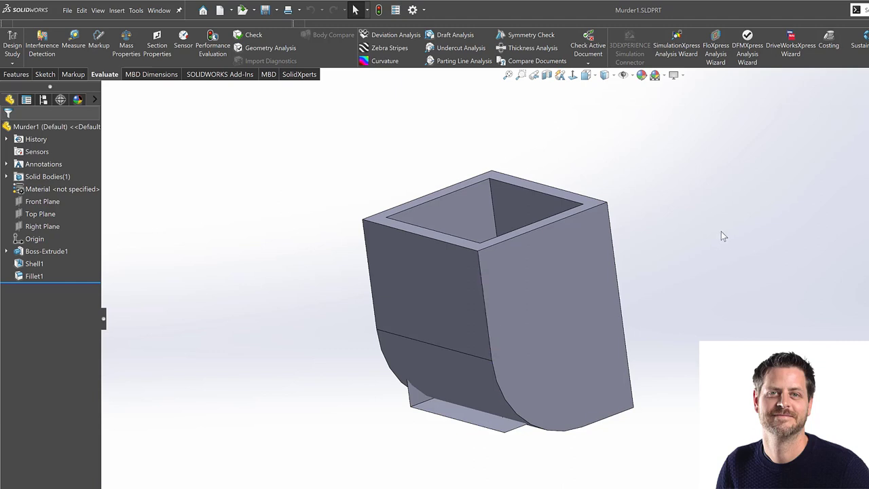
mouse_move(412, 9)
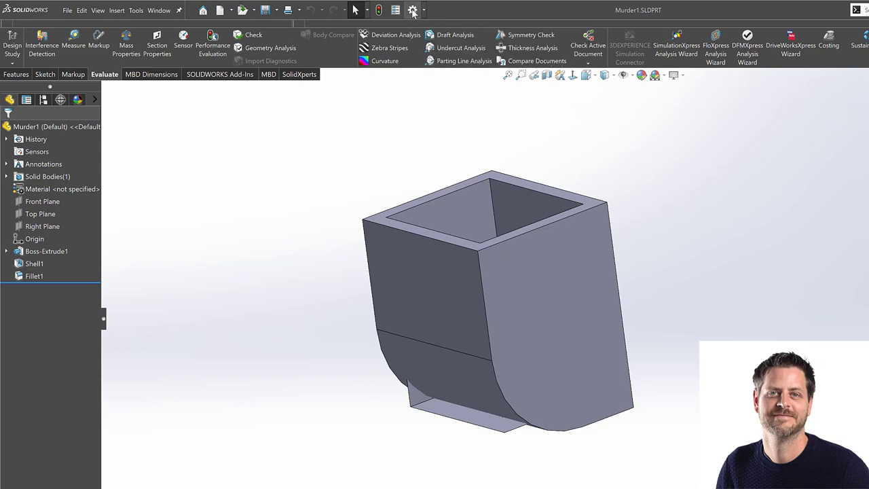
click(413, 10)
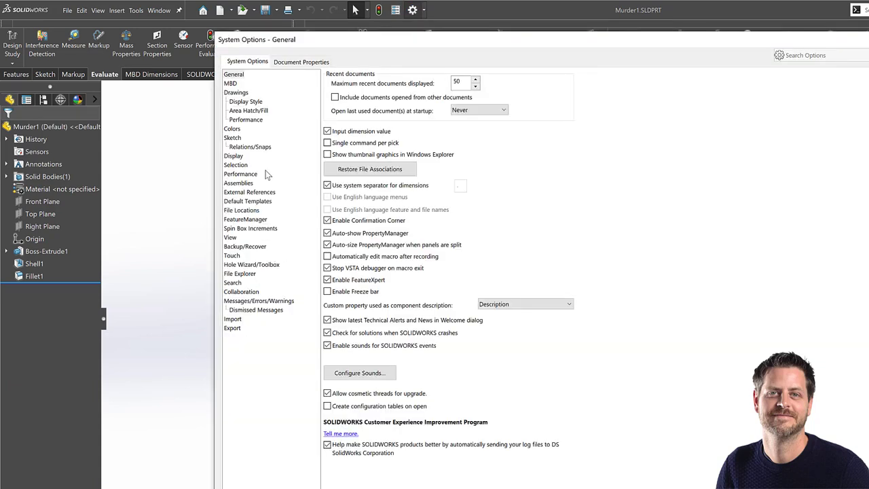
mouse_move(238, 183)
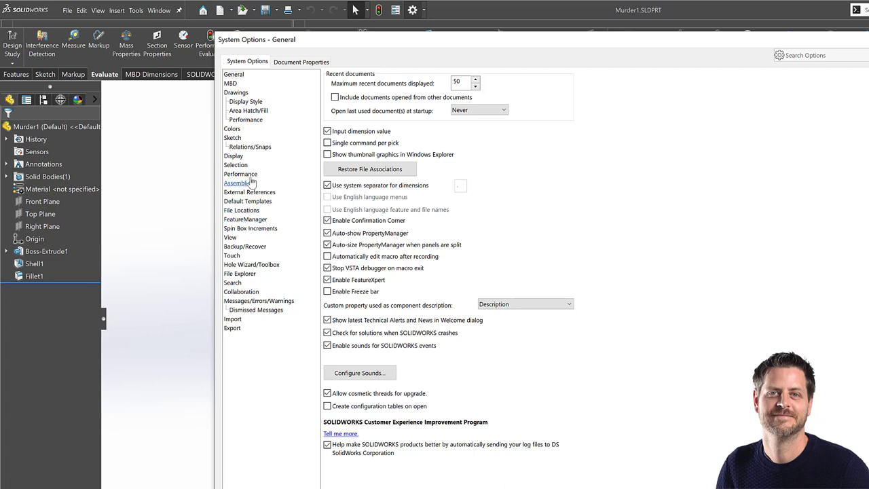
click(240, 174)
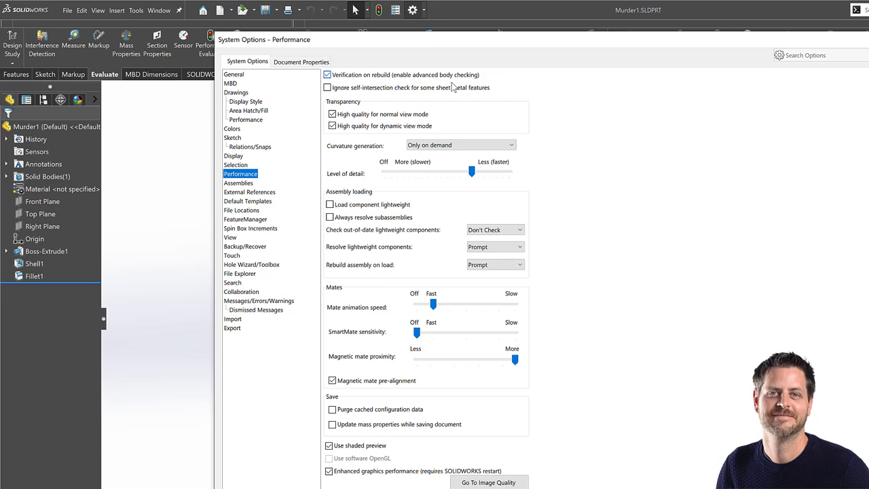
mouse_move(419, 84)
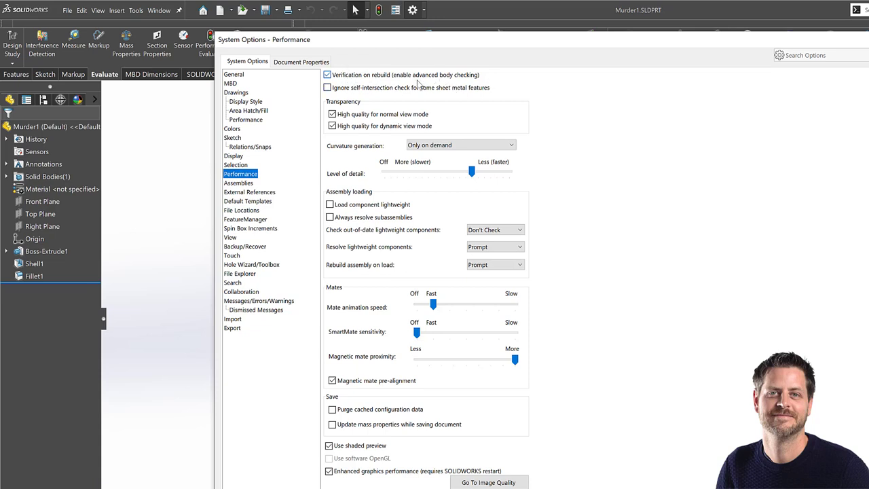
mouse_move(470, 81)
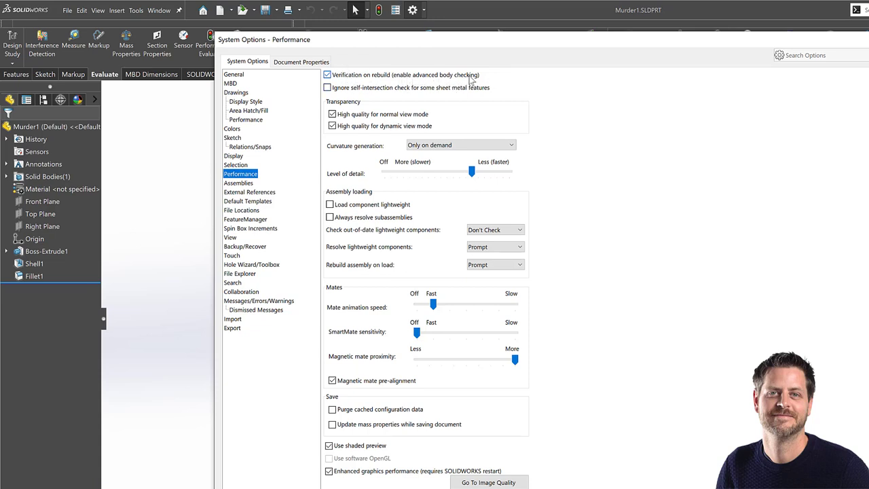
click(327, 74)
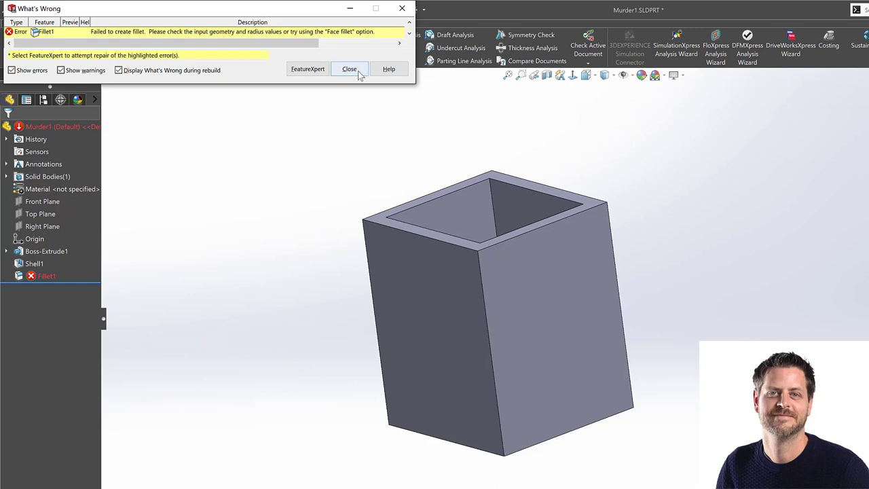
- Dismiss the What's Wrong report and select the failed Fillet1 feature
click(349, 68)
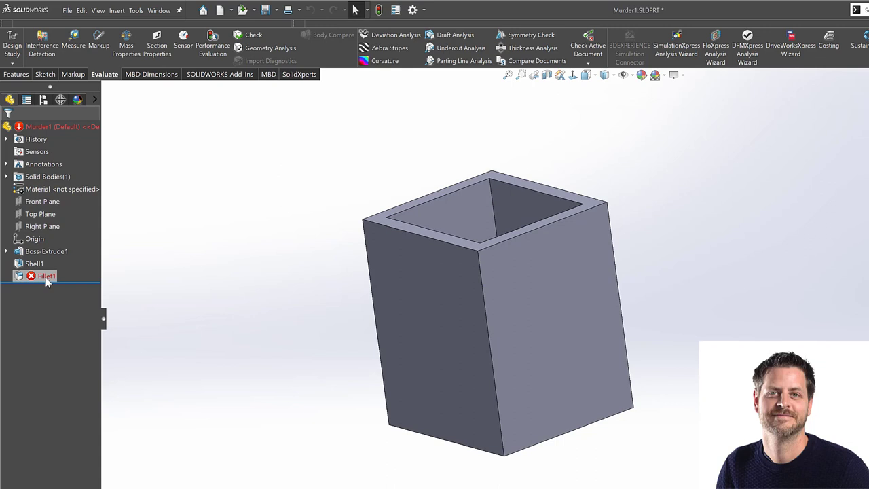
click(480, 150)
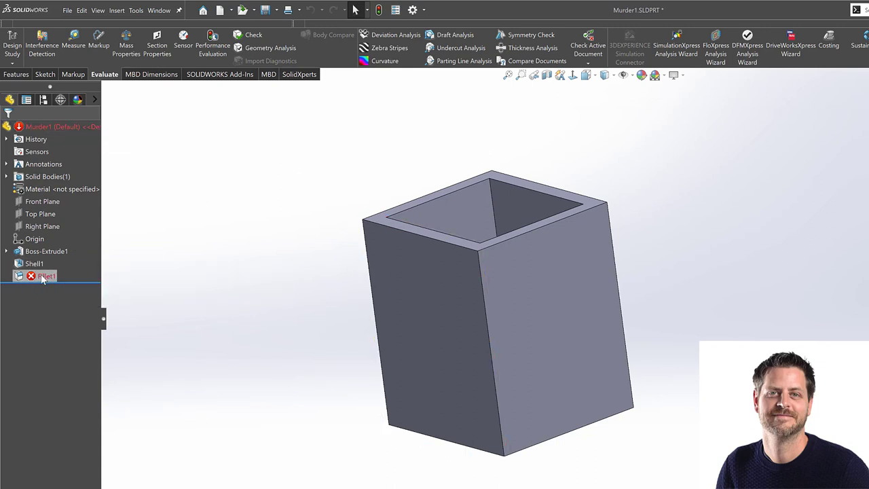
mouse_move(46, 275)
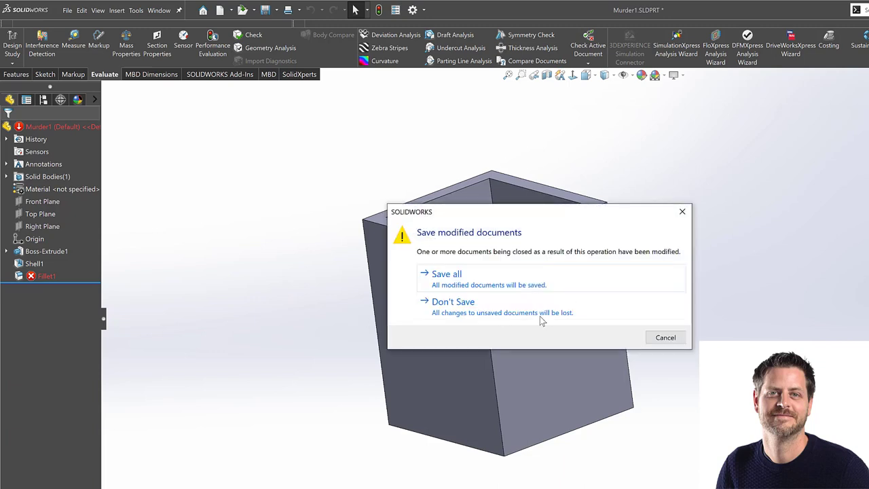
- Close Murder1 without saving and start opening Advanced Rebuild.SLDPRT from the Welcome window
click(454, 301)
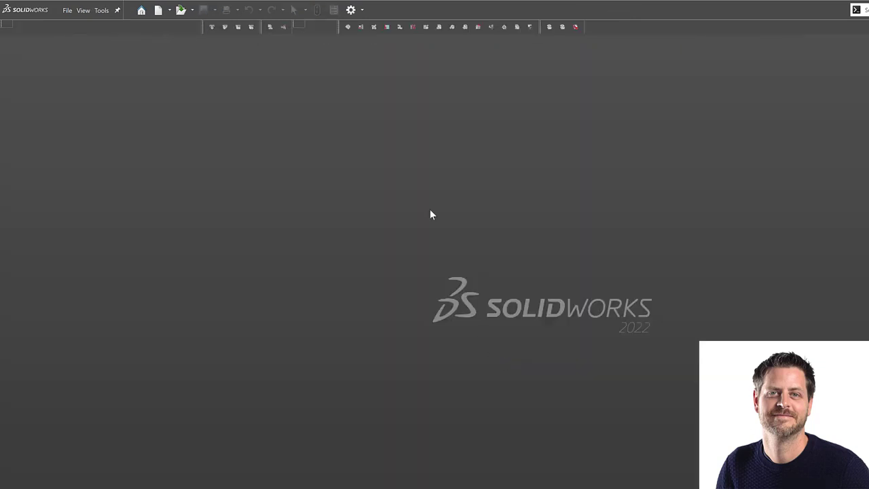
click(142, 9)
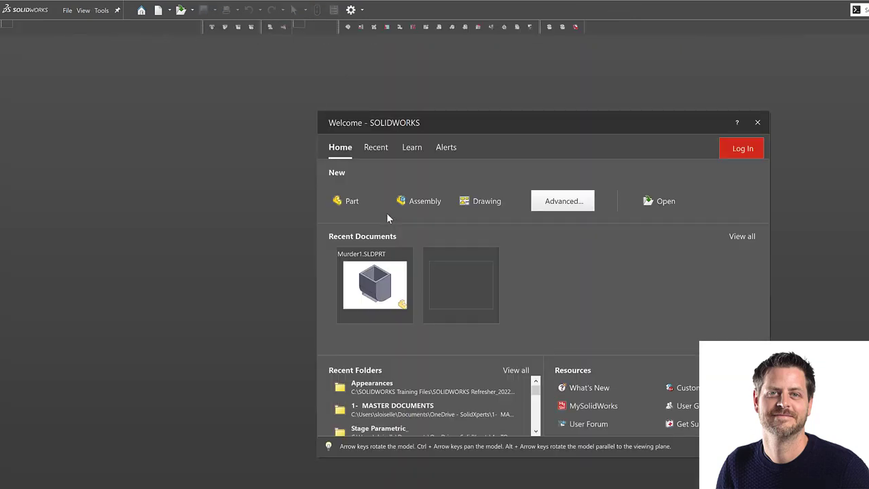
click(758, 122)
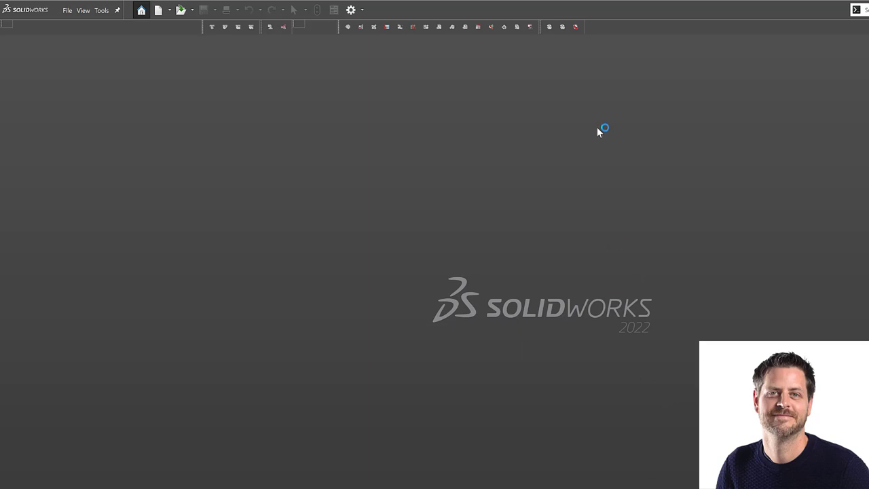
mouse_move(594, 128)
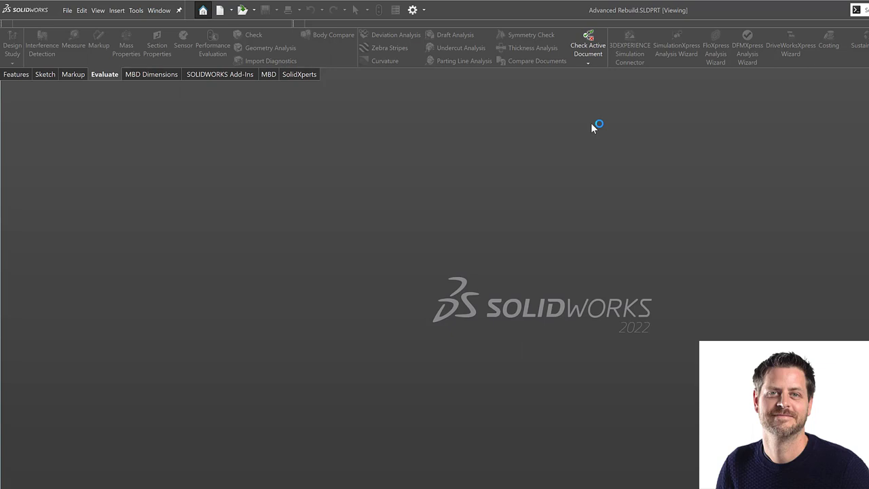
mouse_move(592, 341)
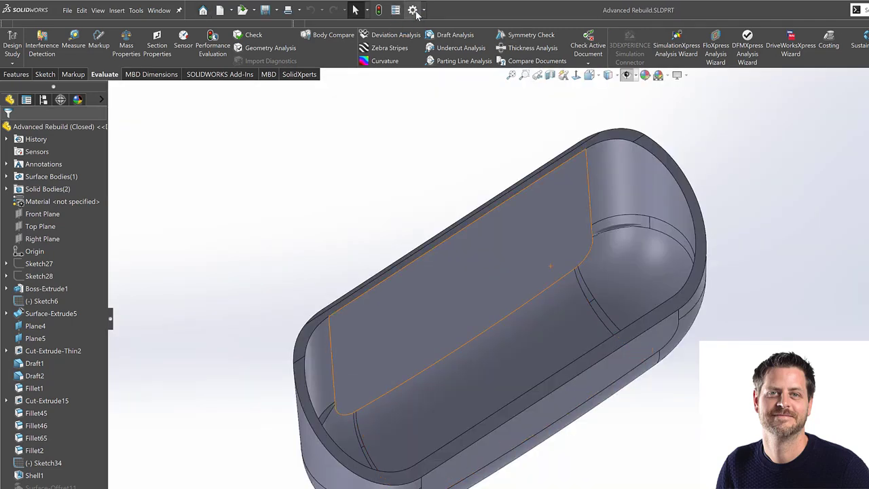
- Show the Performance page of System Options for the Advanced Rebuild part
click(413, 9)
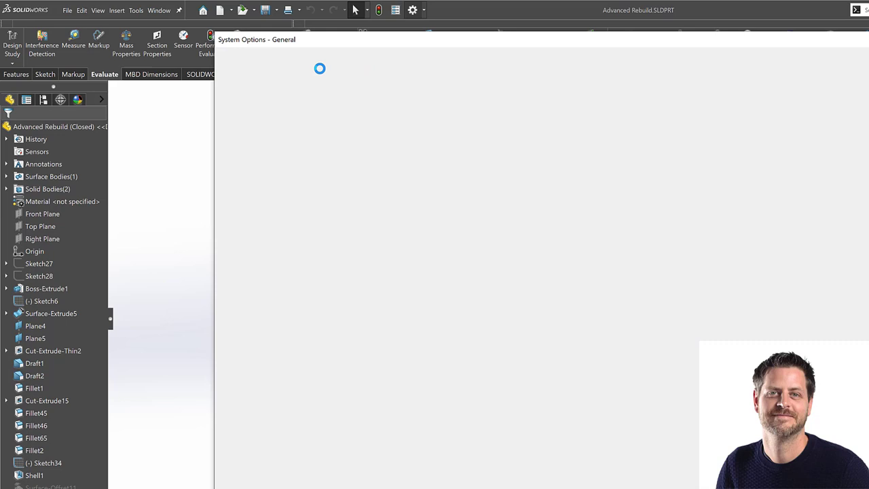
mouse_move(236, 75)
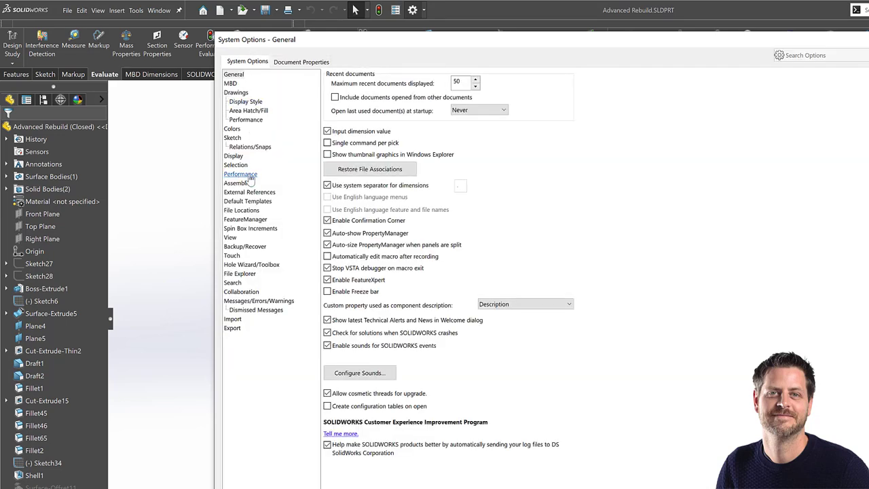
click(240, 174)
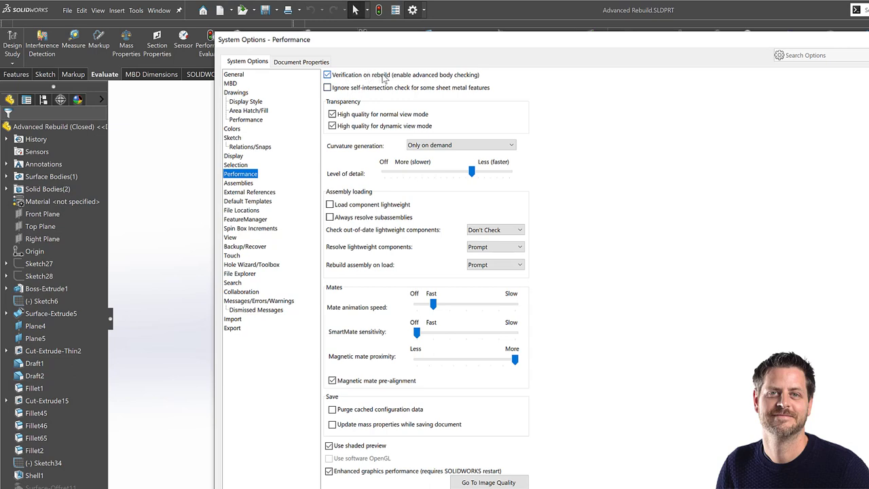
mouse_move(405, 80)
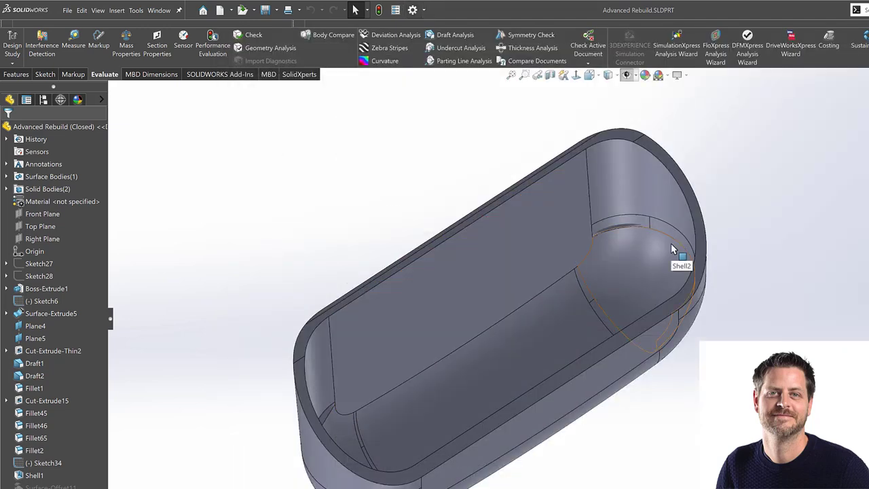
mouse_move(603, 210)
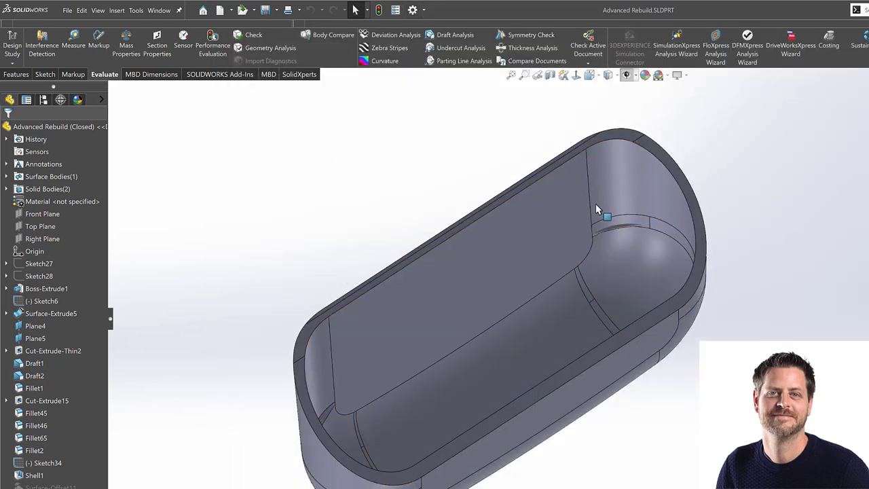
mouse_move(635, 243)
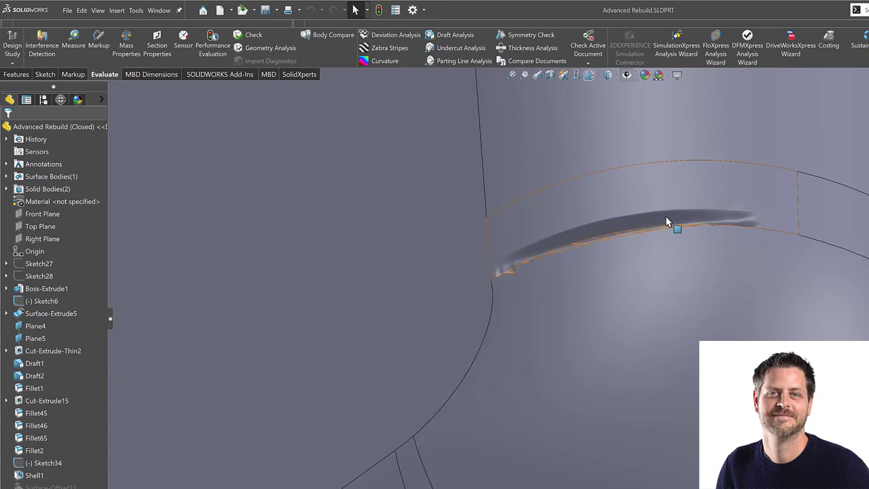
mouse_move(618, 238)
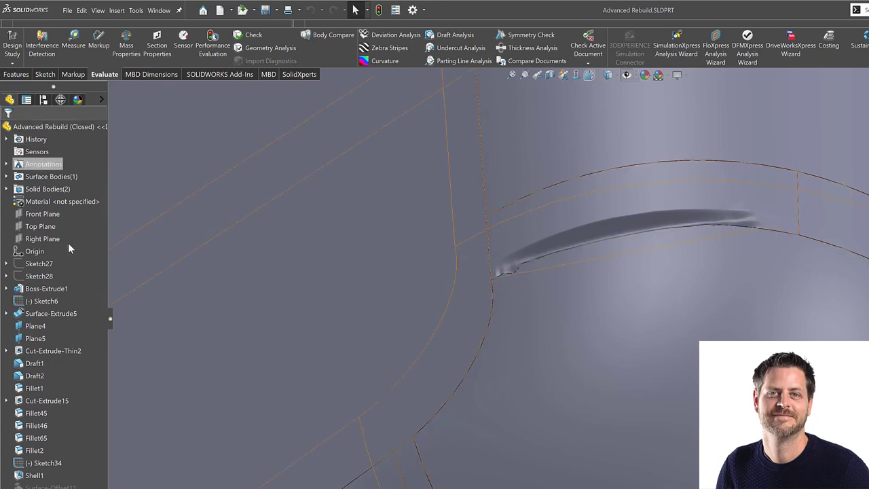
click(47, 288)
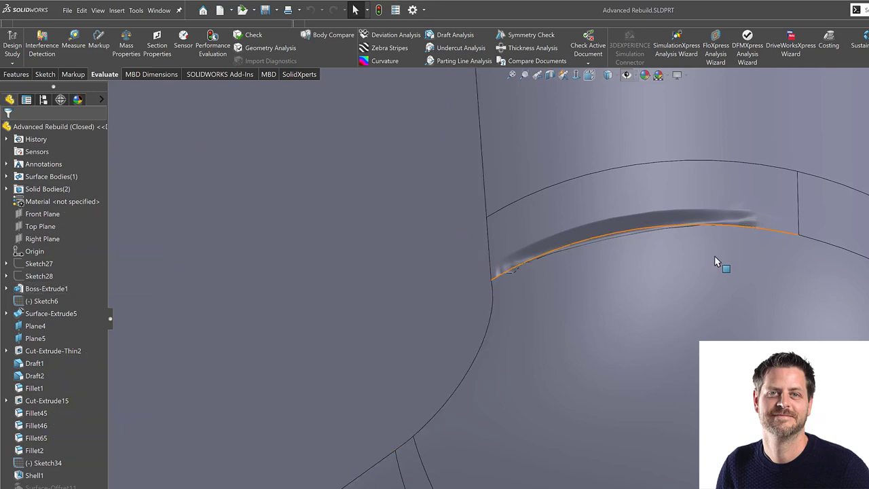
mouse_move(688, 233)
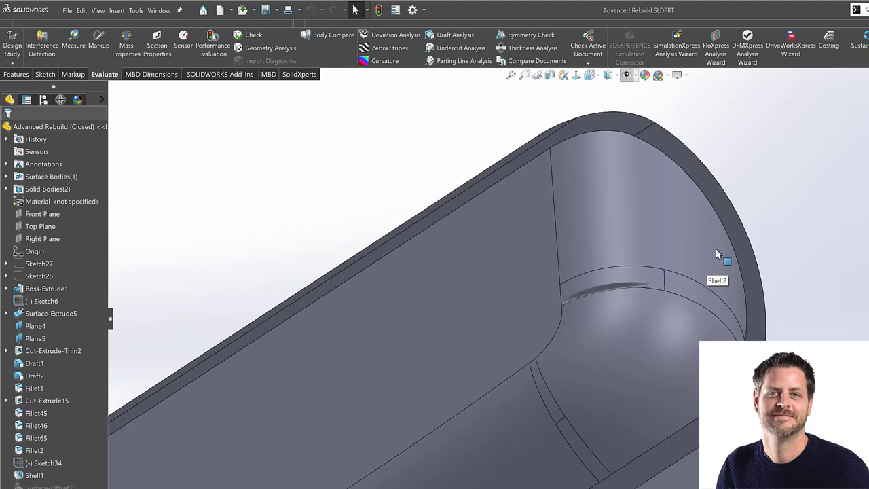
mouse_move(718, 254)
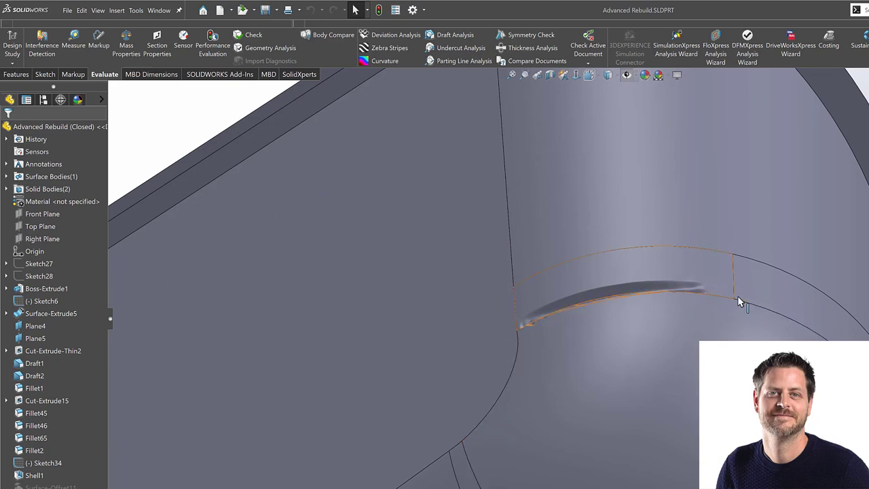
mouse_move(551, 298)
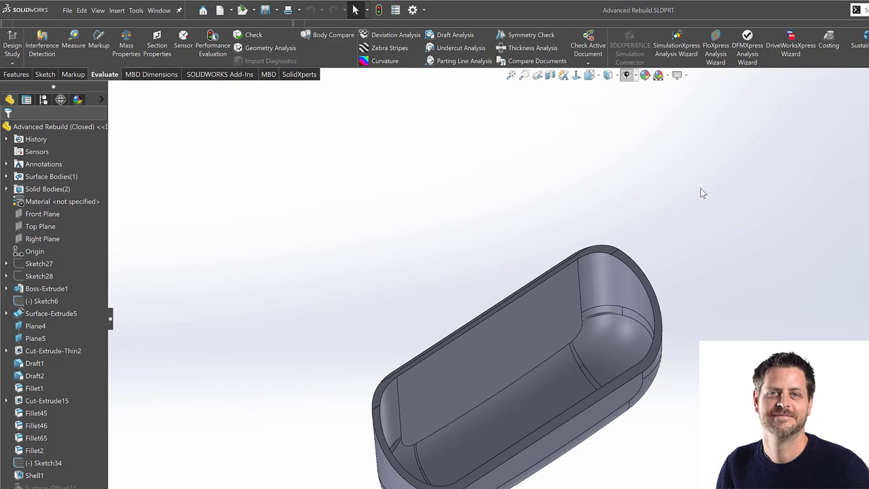
mouse_move(312, 254)
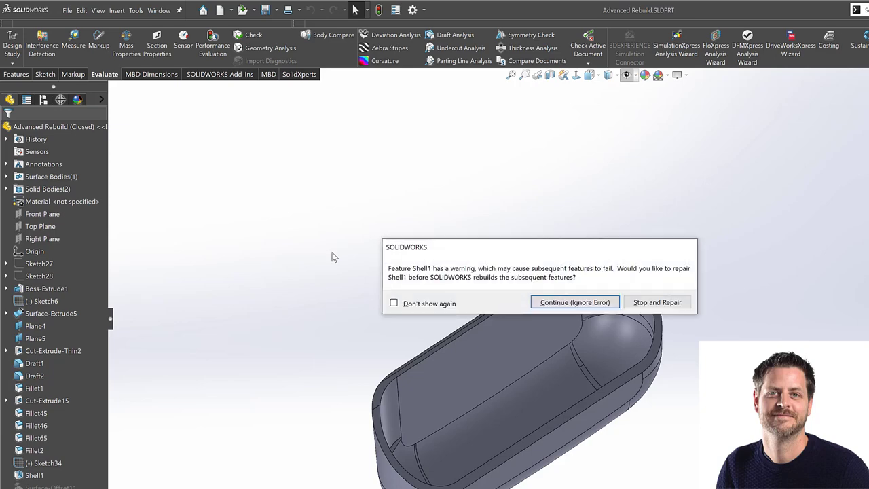
- Continue the rebuild past the shell warning, keep body materials unchanged, and dismiss the warnings
click(575, 302)
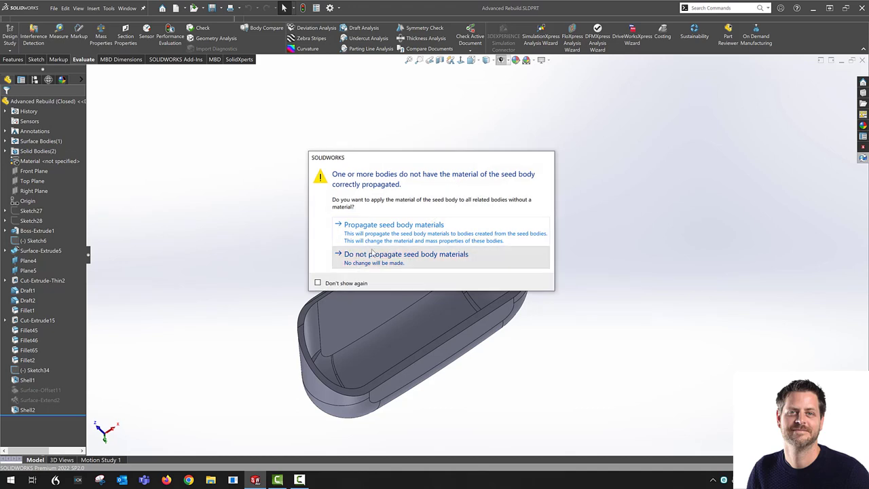
click(406, 254)
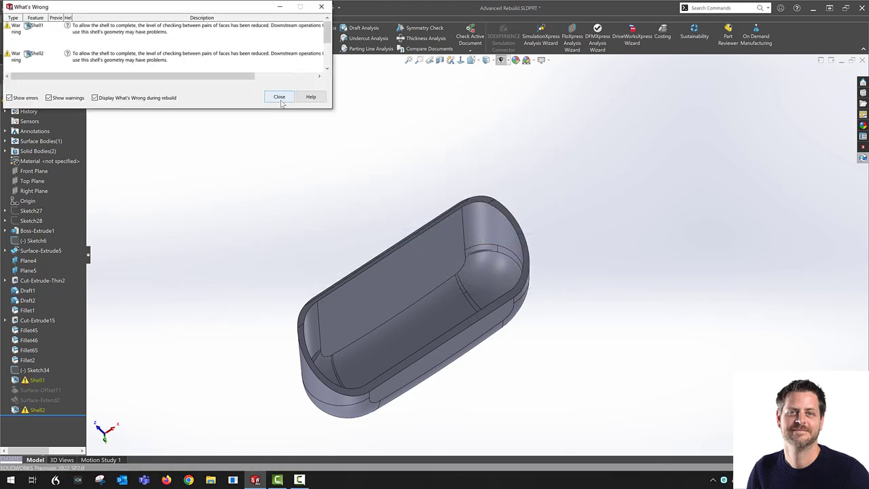
click(280, 97)
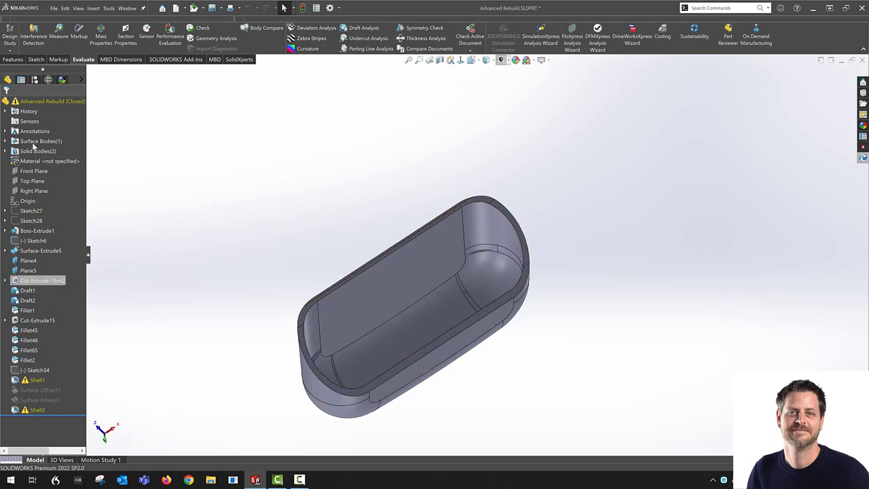
- Review features in the tree, clear the selection, and bring up System Options
click(35, 231)
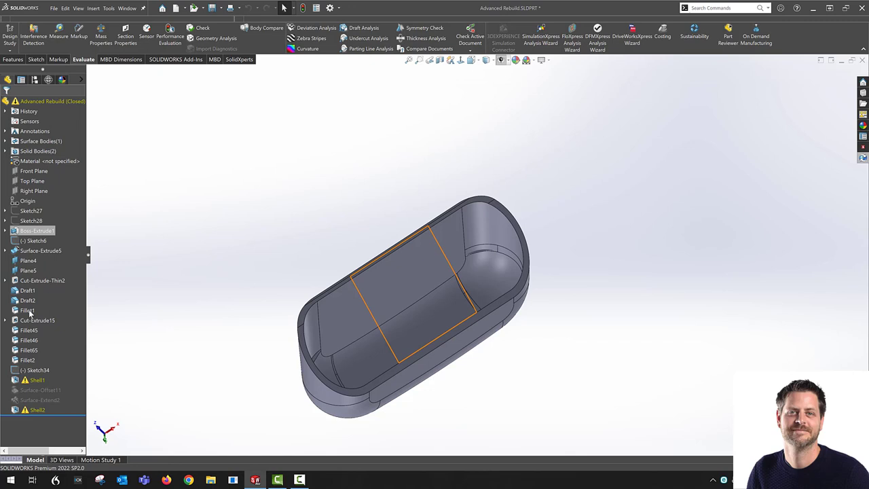
click(34, 369)
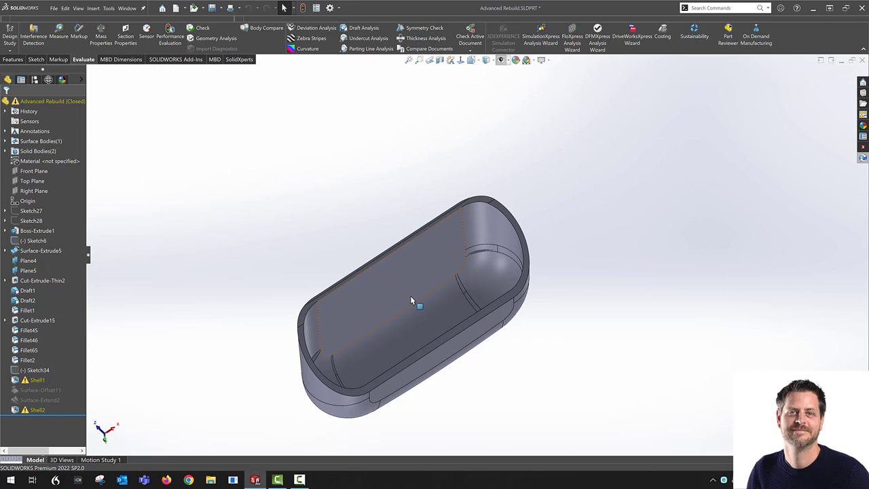
mouse_move(380, 271)
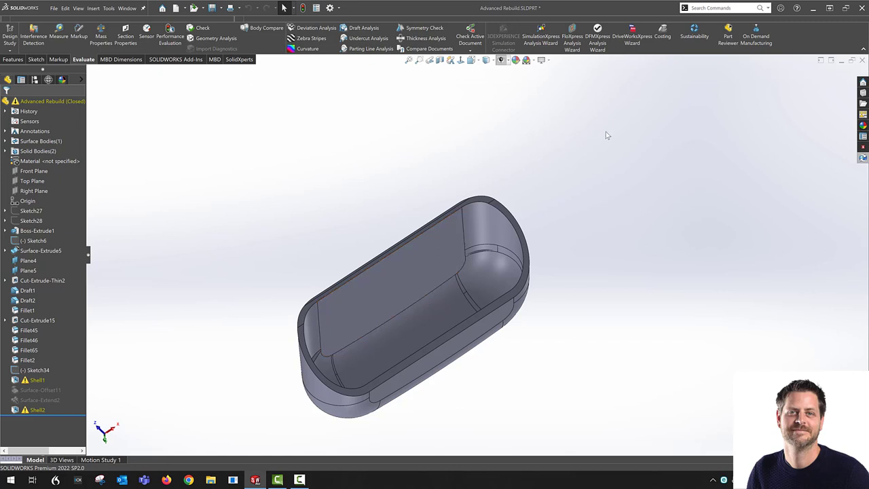
click(38, 369)
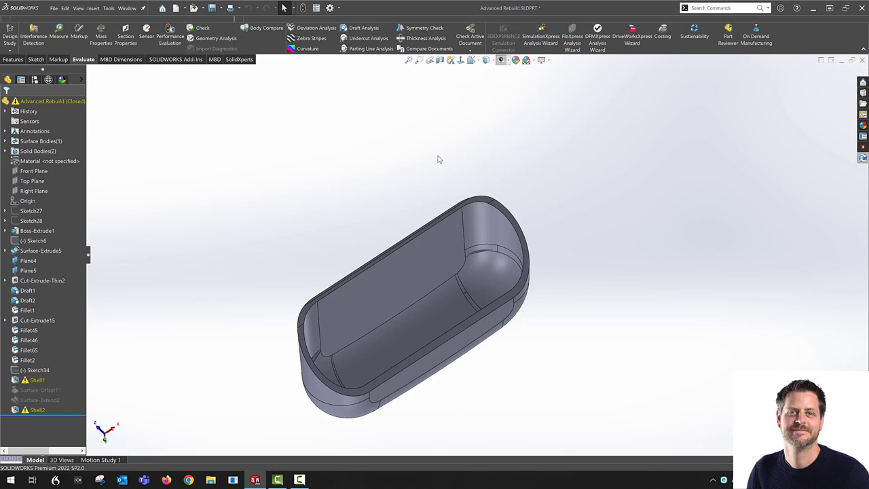
mouse_move(362, 158)
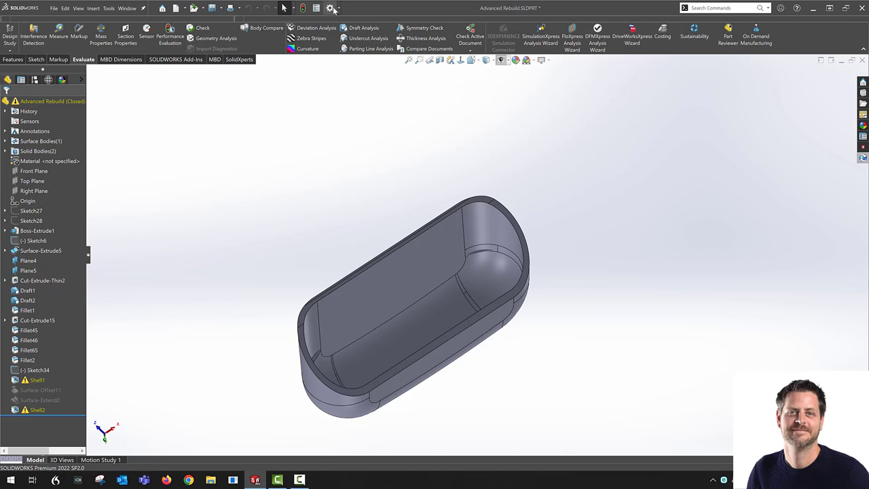
click(330, 8)
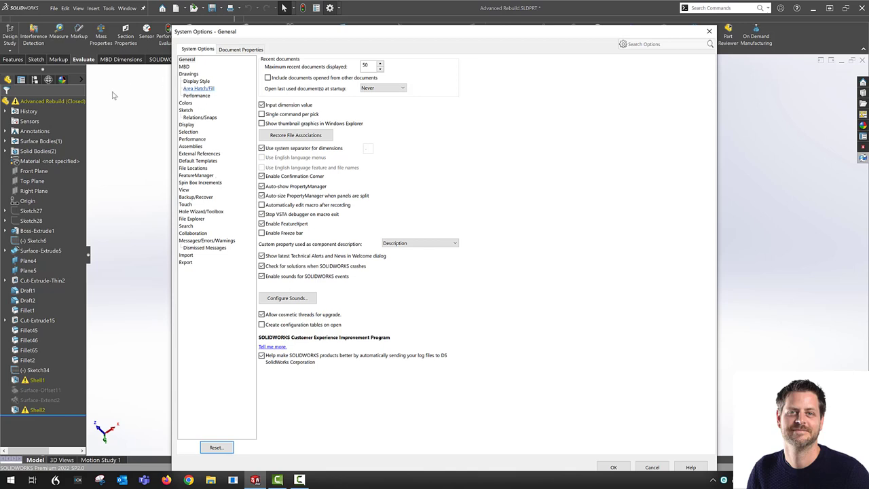
- On the Performance page, toggle and leave 'Verification on rebuild' enabled
click(193, 139)
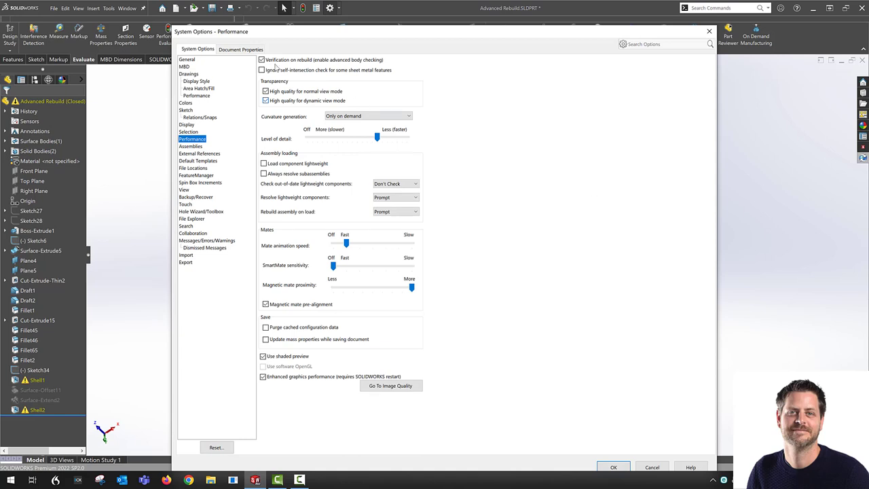
click(261, 60)
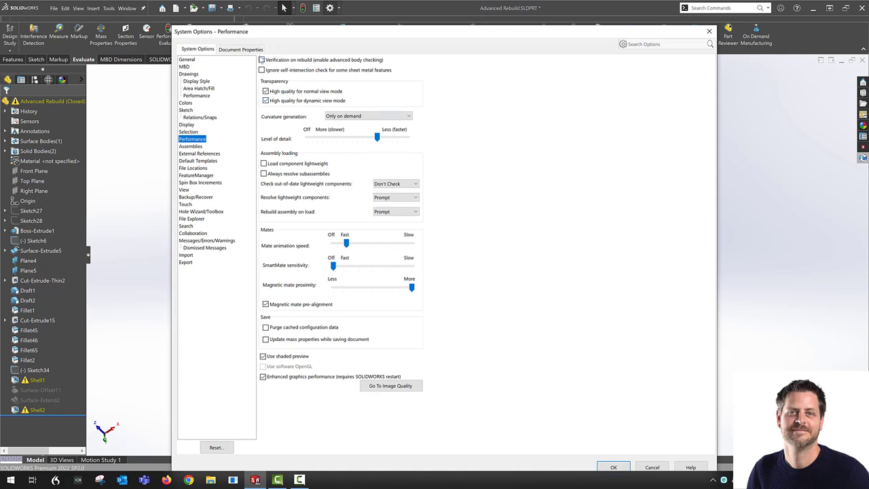
click(261, 60)
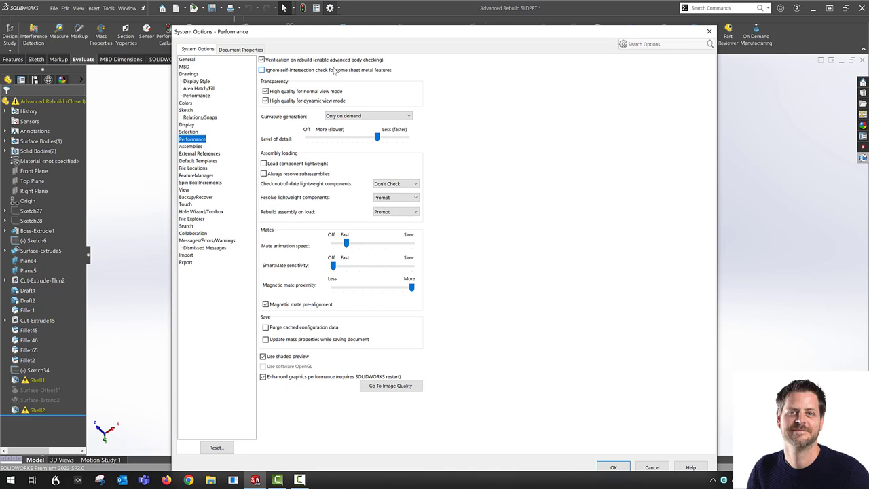
click(261, 60)
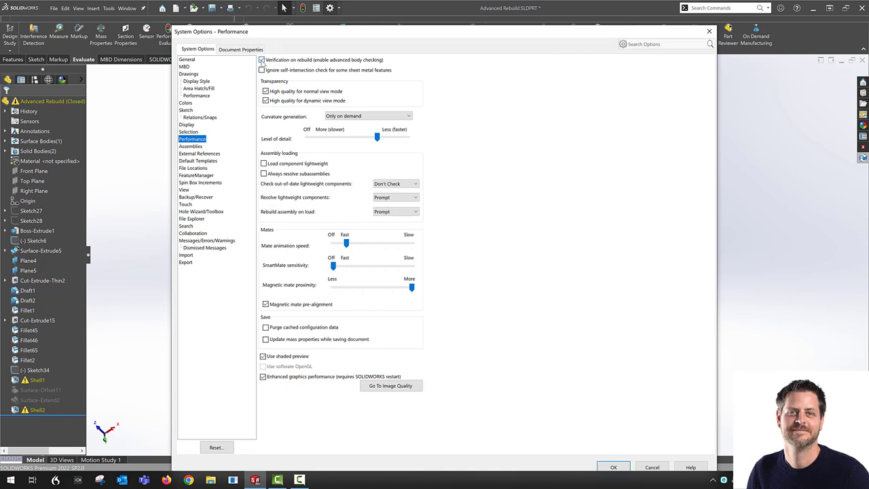